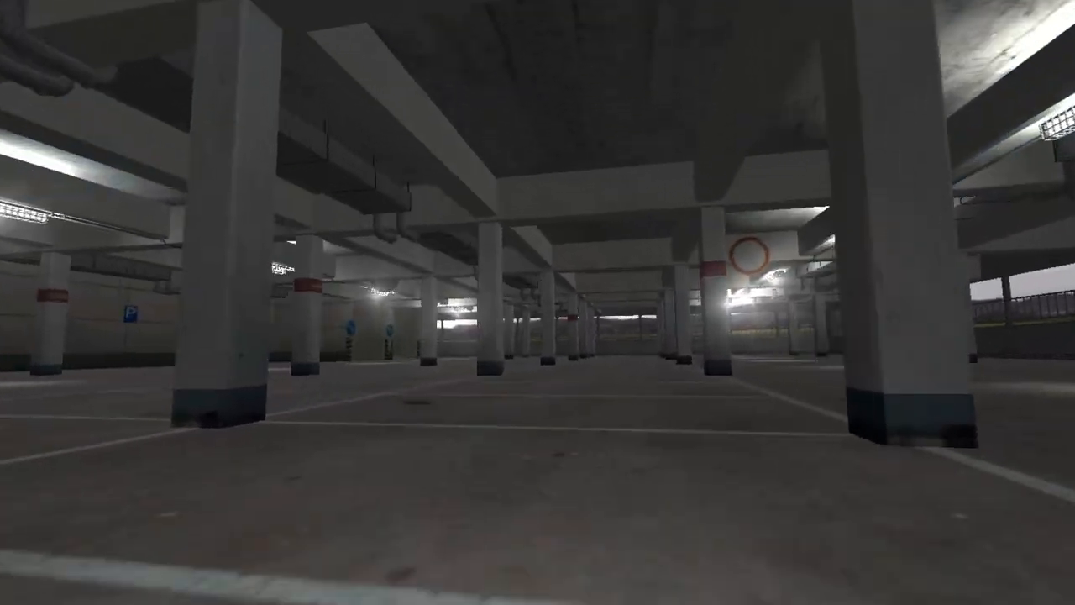
mouse_move(538, 303)
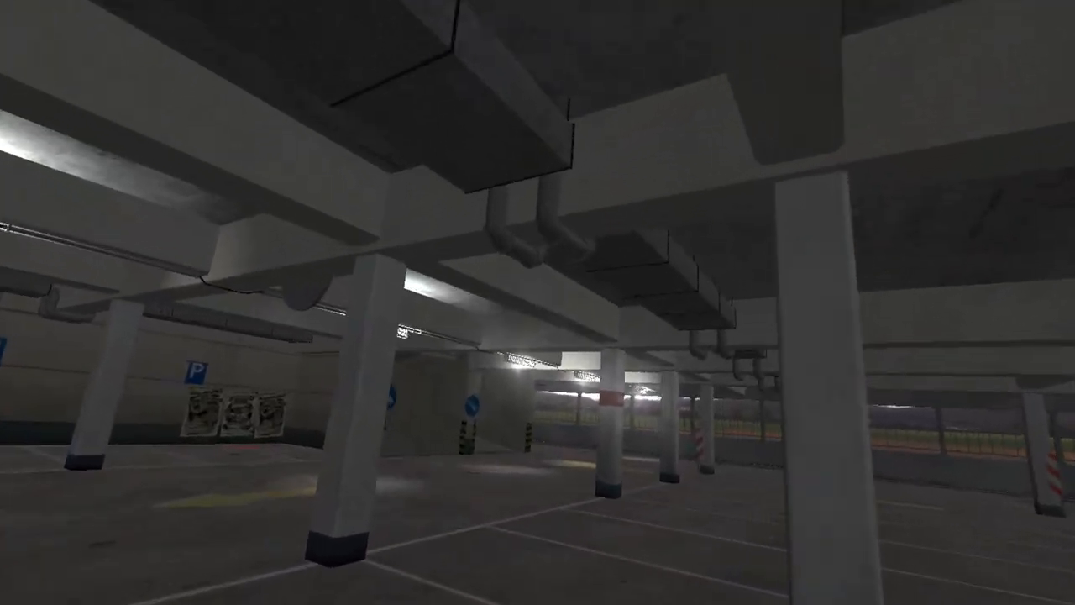